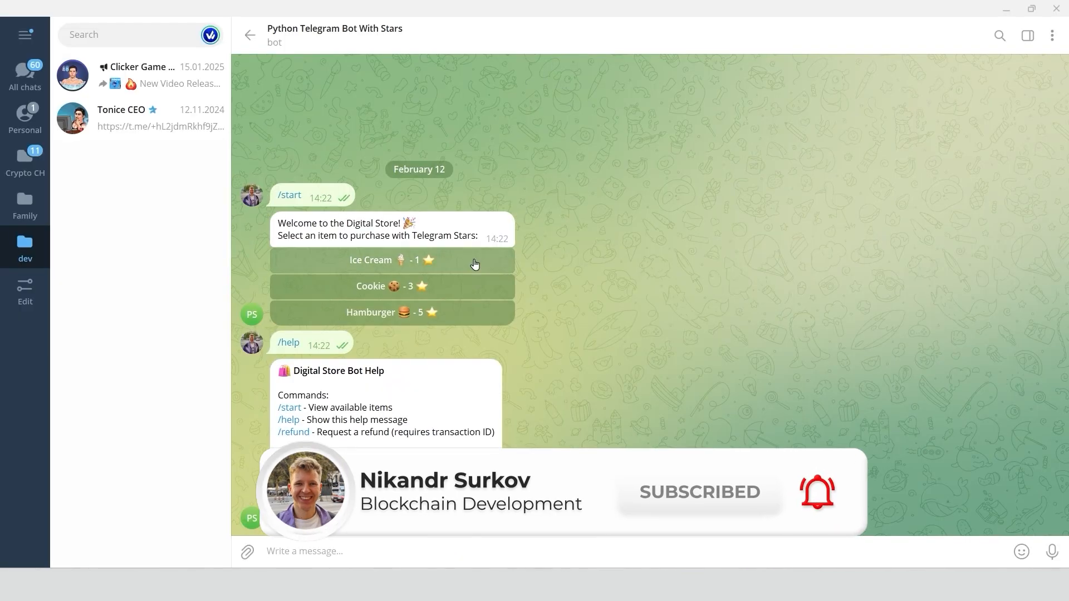
# Buy Ice Cream and a 3-Star Cookie, cancel the Hamburger purchase, then request refunds
pyautogui.click(392, 260)
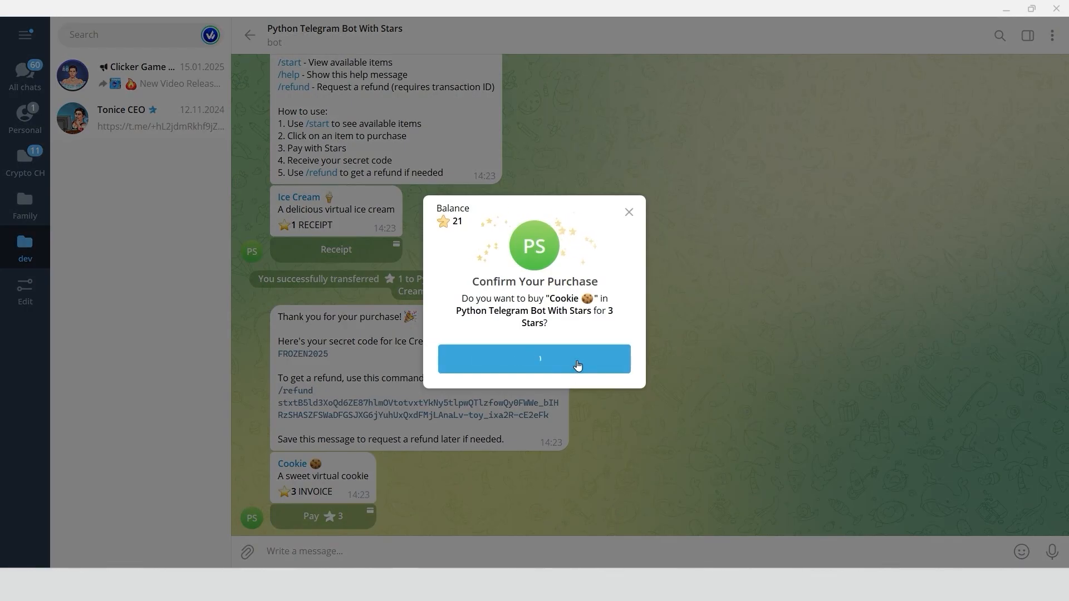
pyautogui.click(535, 359)
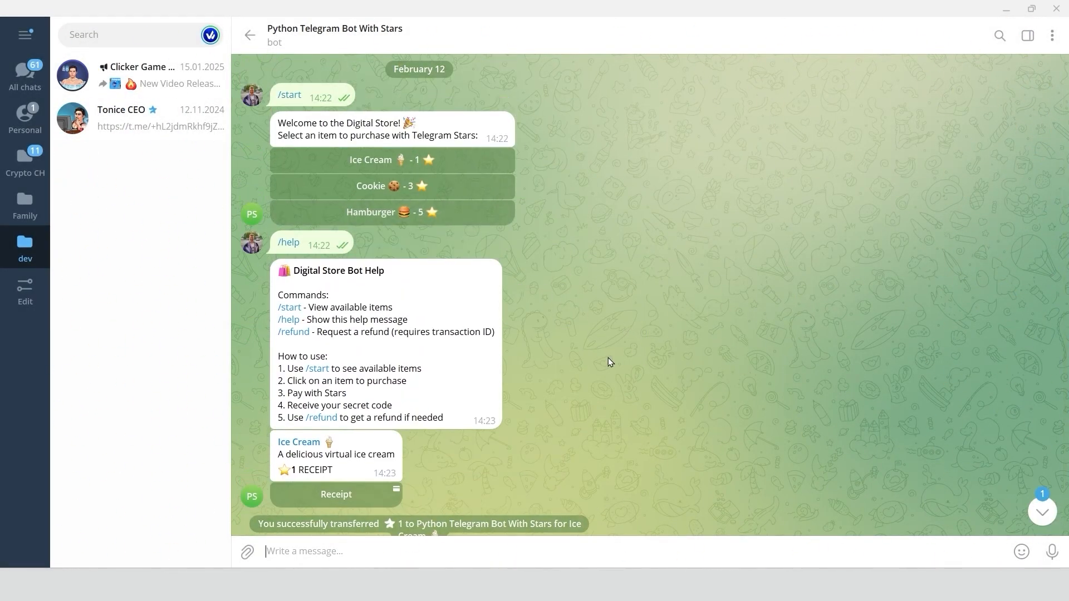
pyautogui.click(331, 516)
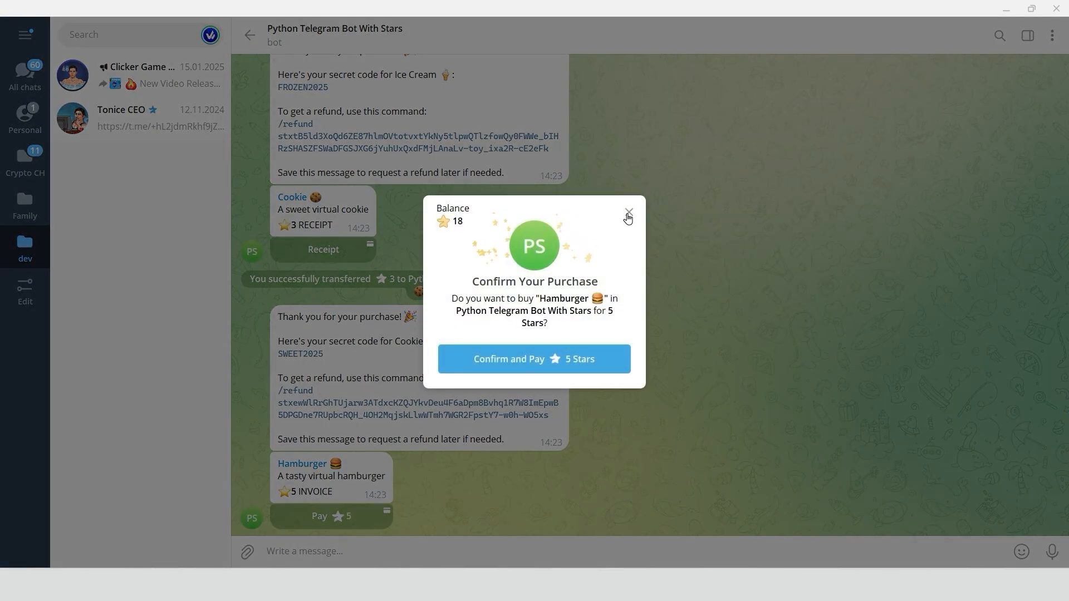
pyautogui.click(628, 216)
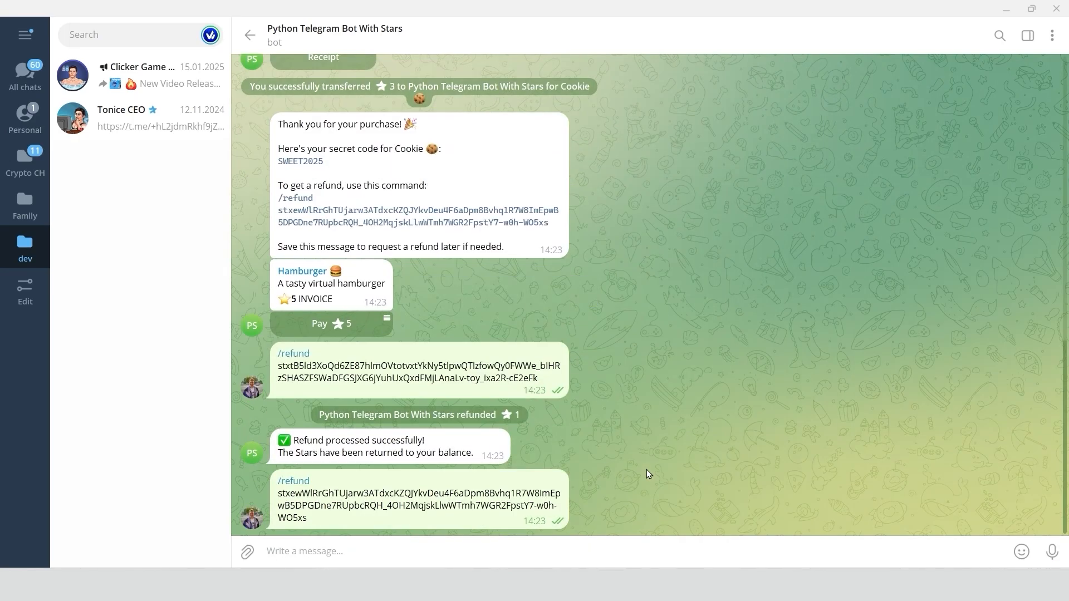
pyautogui.click(332, 324)
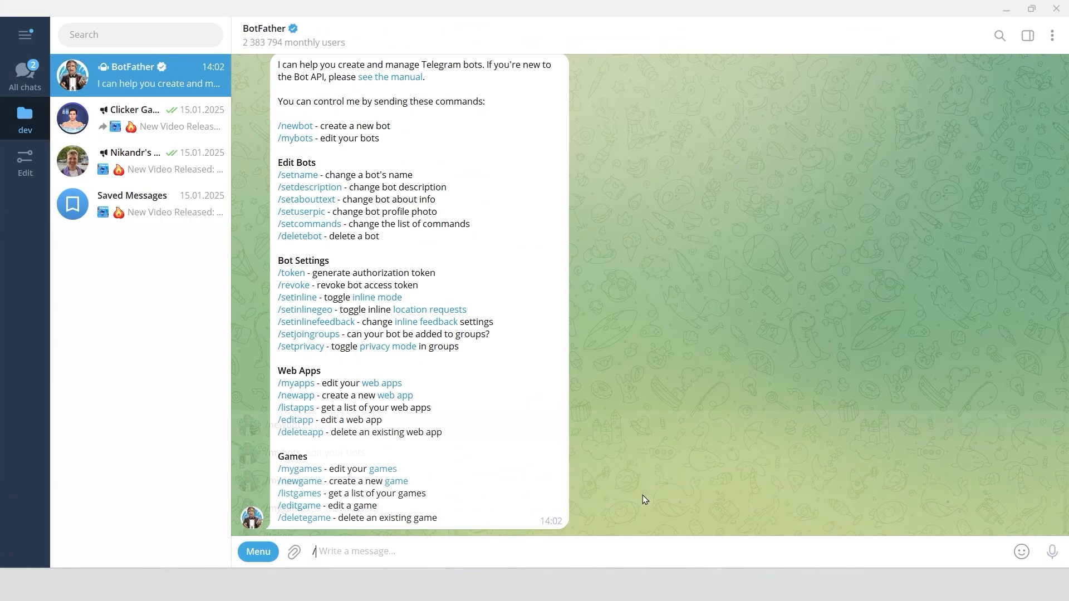
# Send /newbot to BotFather and name the bot Python Telegram Bot With Stars
pyautogui.write('/newbo')
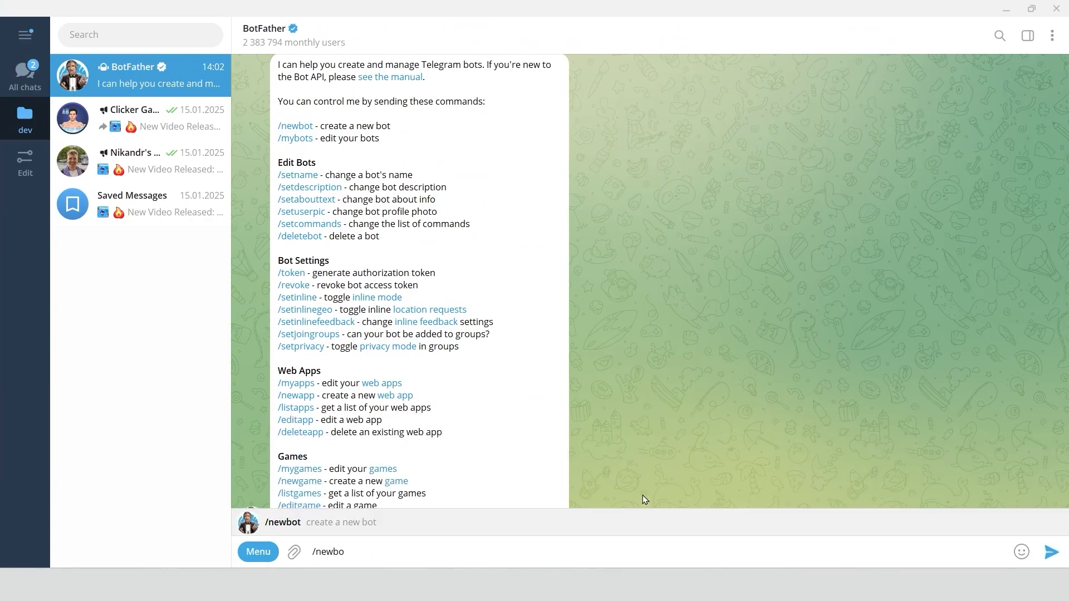
pyautogui.write('Python Telegram B')
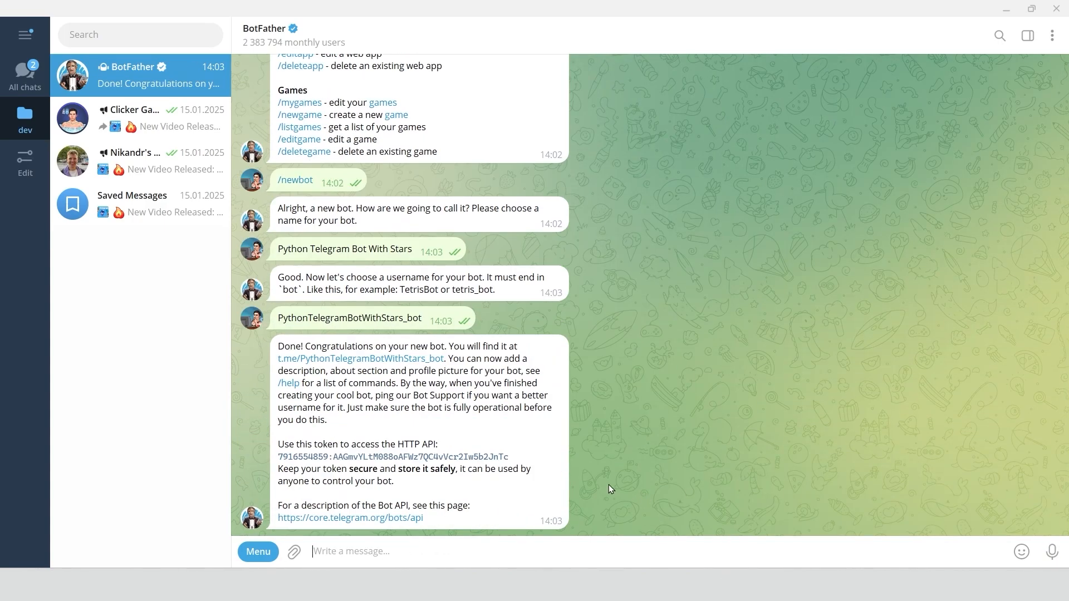
pyautogui.click(393, 456)
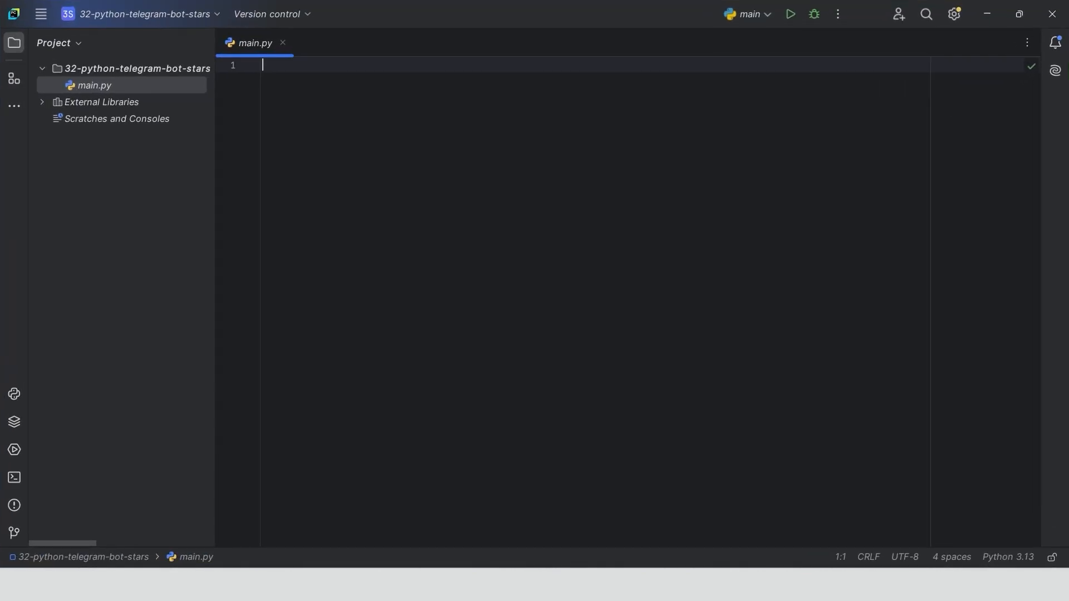
pyautogui.moveTo(593, 415)
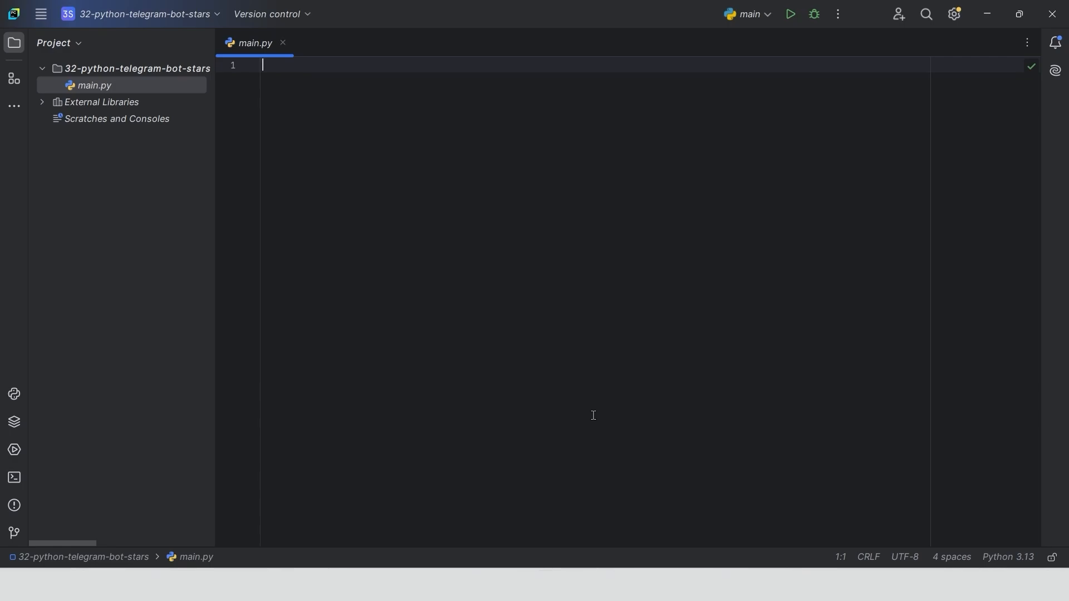
pyautogui.rightClick(89, 69)
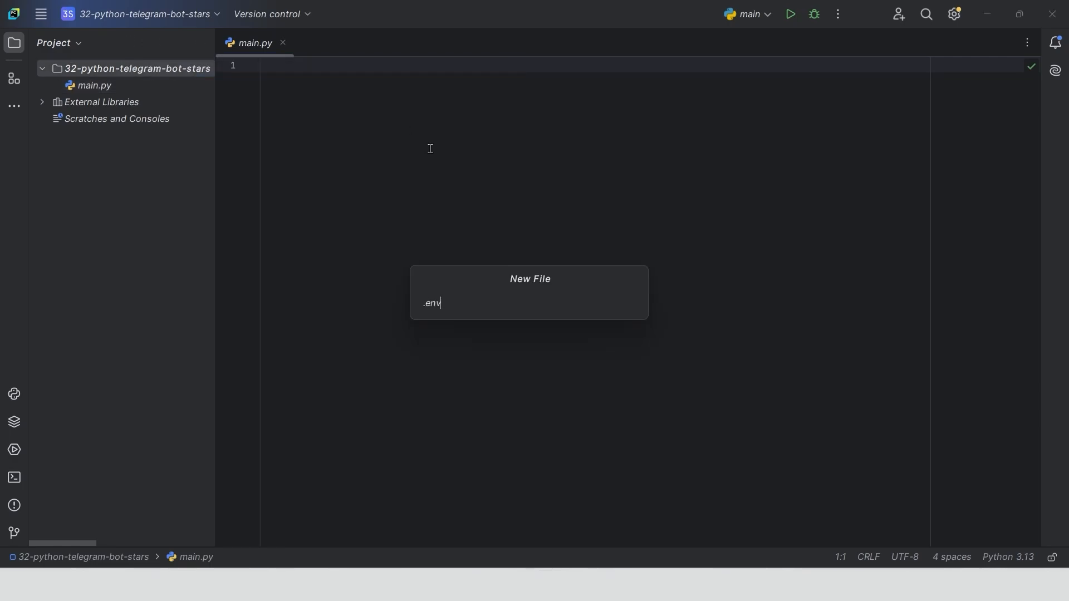
pyautogui.press('Enter')
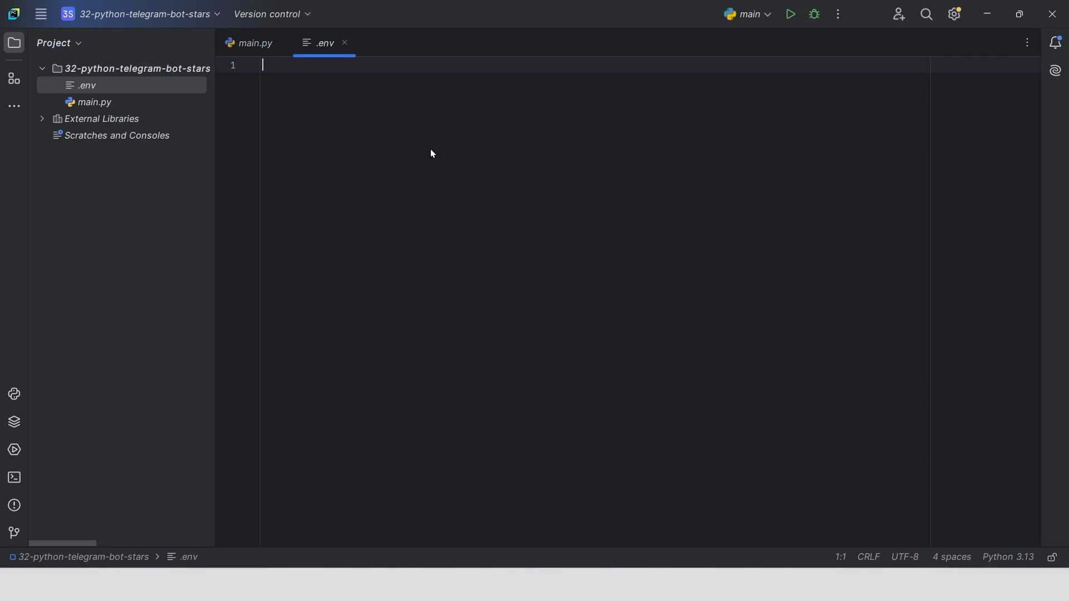
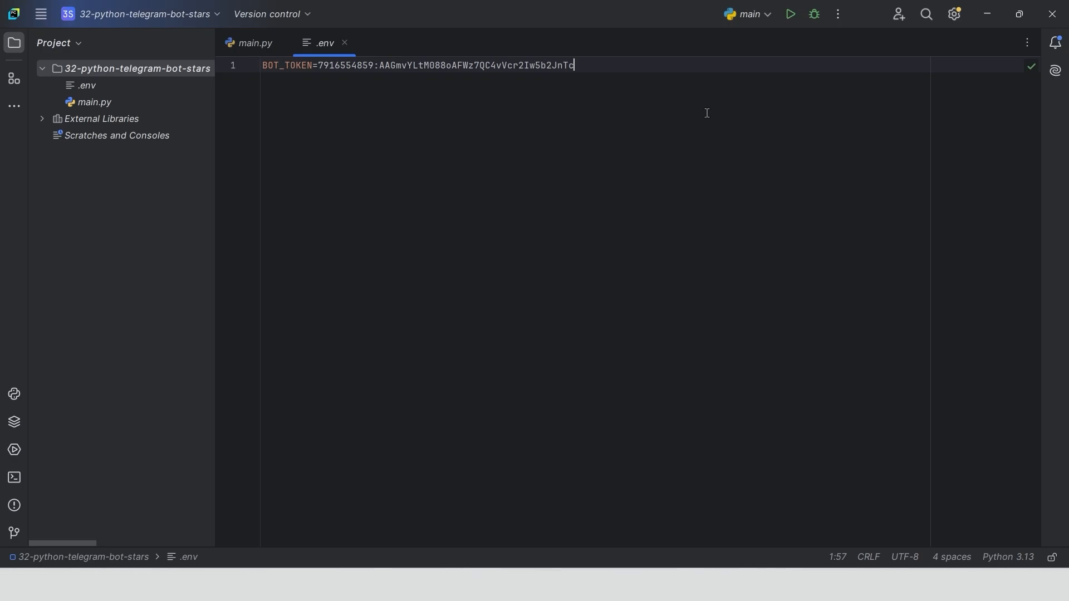
pyautogui.moveTo(205, 413)
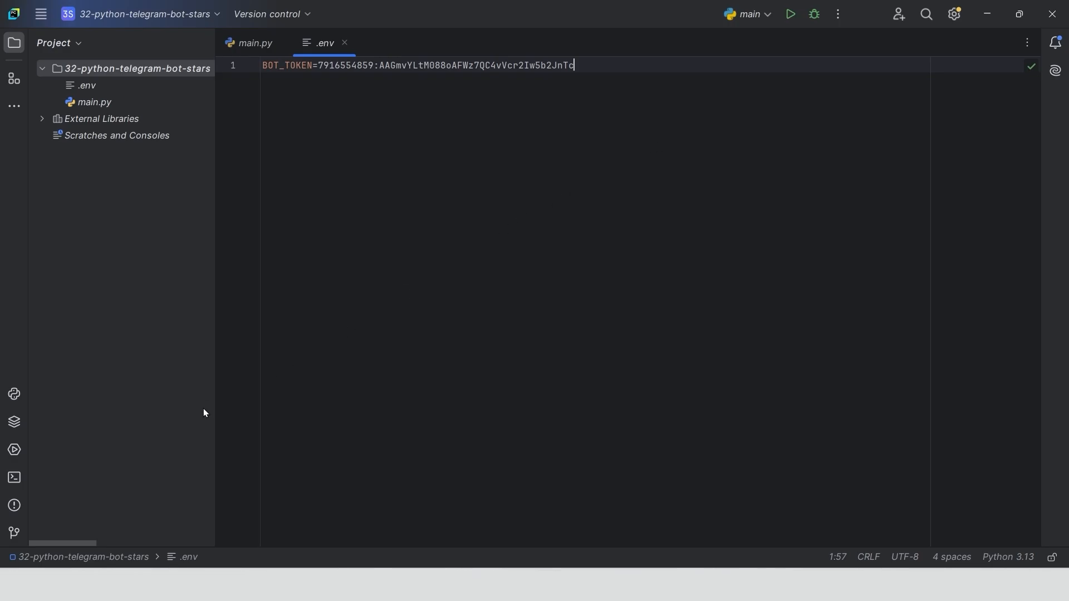
# Run 'pip install python-telegram-bot python-dotenv' in the PyCharm terminal
pyautogui.click(14, 478)
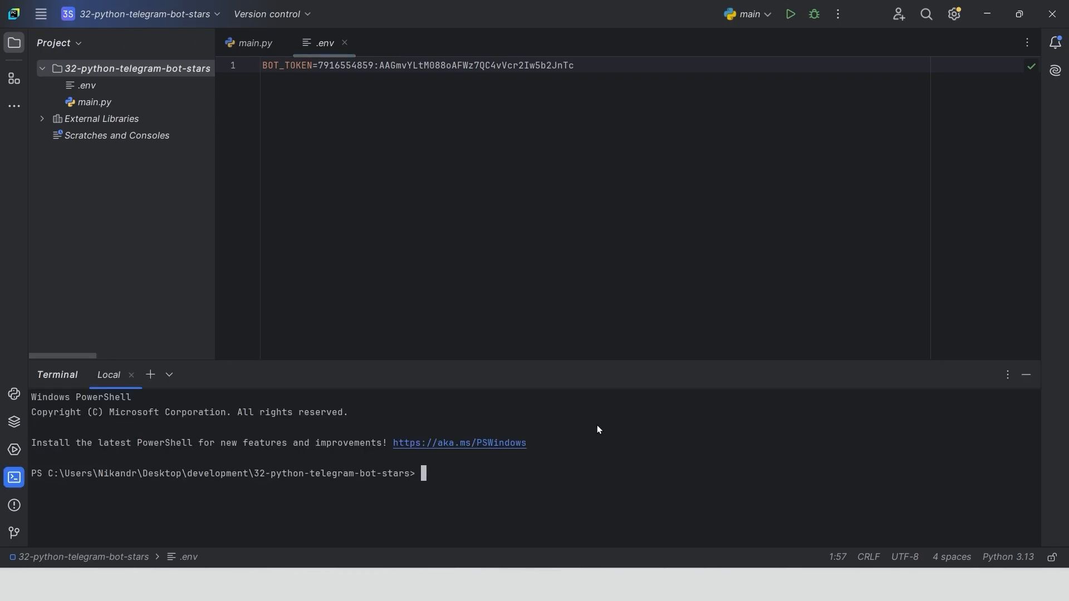
pyautogui.write('pip install python-telegram-bot')
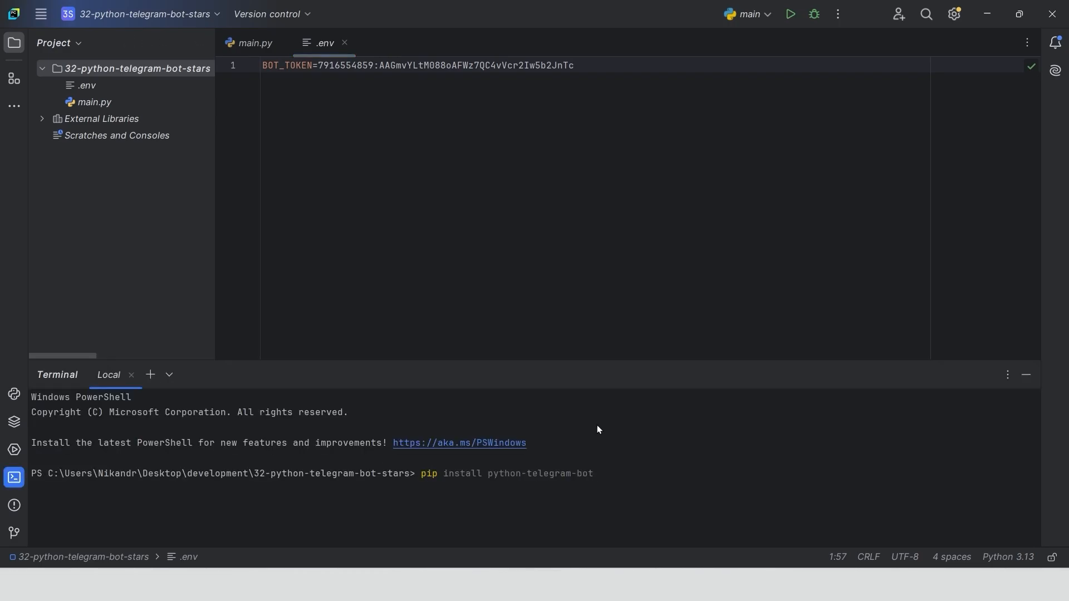
pyautogui.write('python-dotenv')
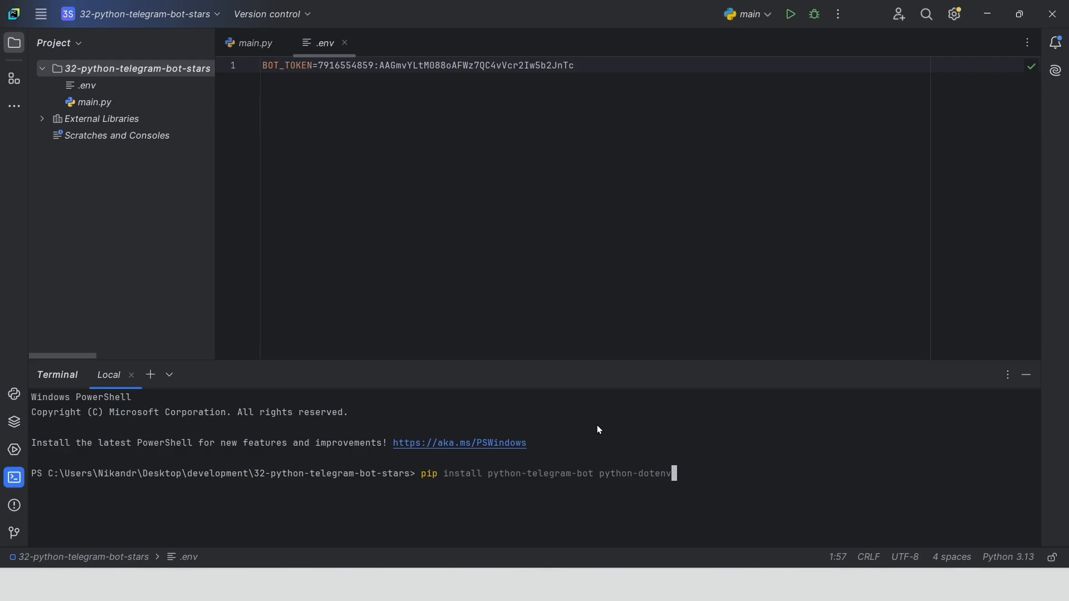
pyautogui.press('Enter')
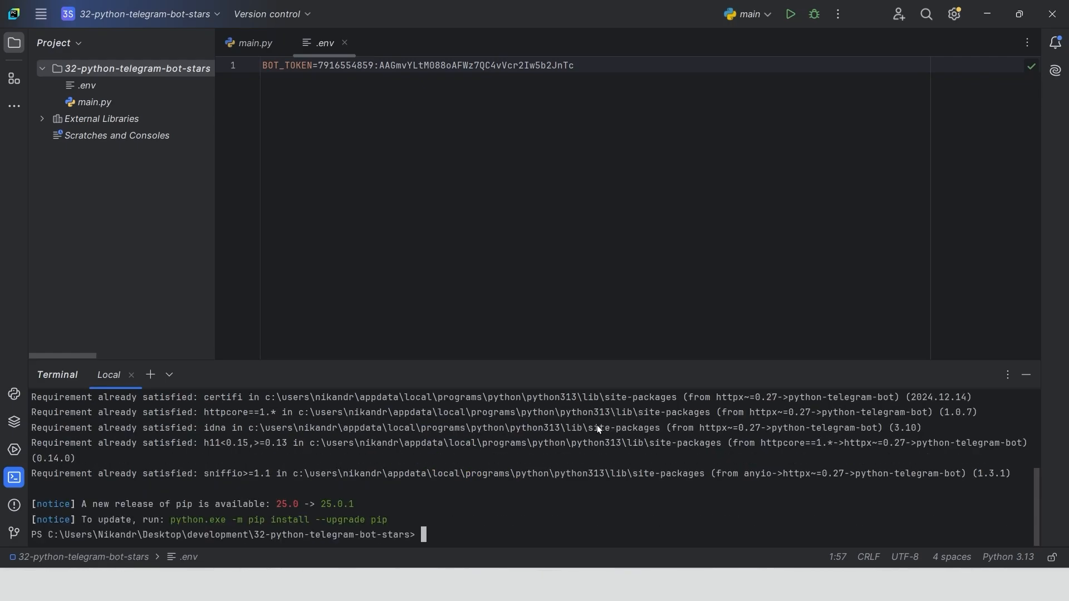
pyautogui.click(14, 478)
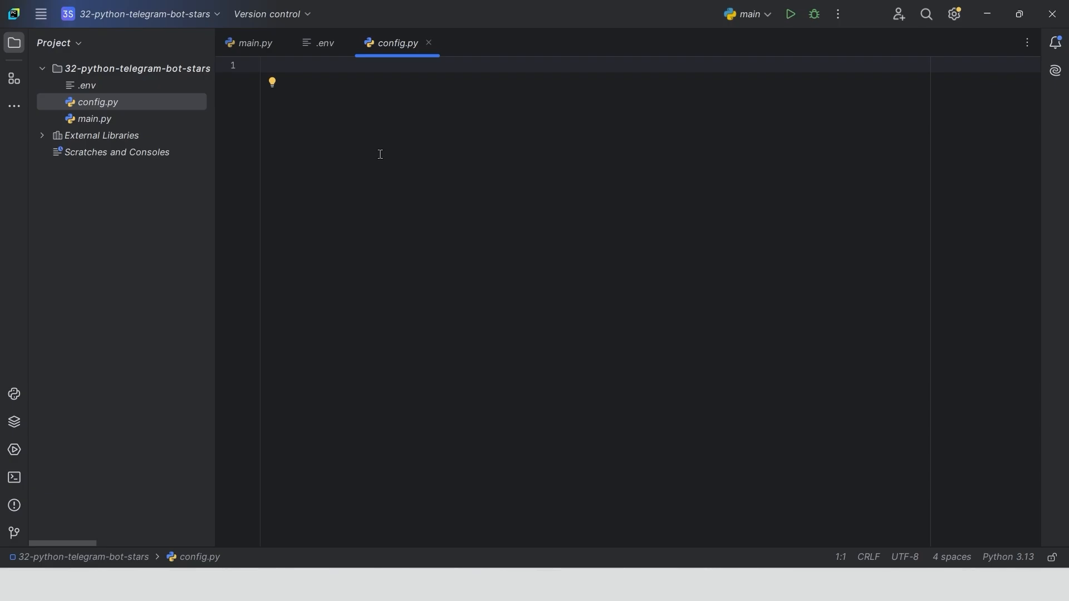
# Type 'from typing import Dict, Any' in config.py
pyautogui.write('from typing import Dict, Any')
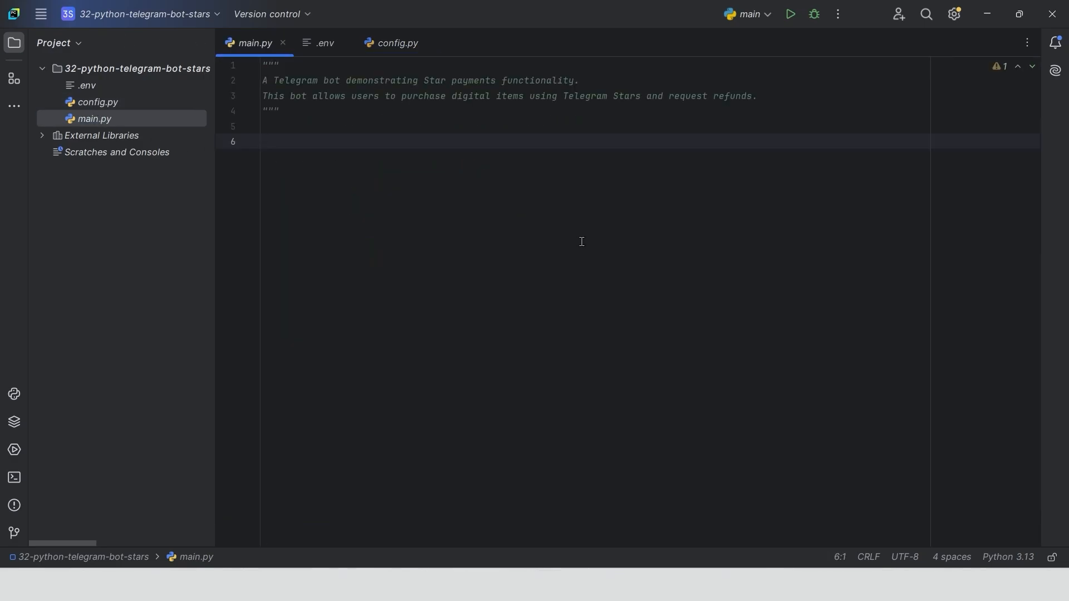
pyautogui.moveTo(587, 240)
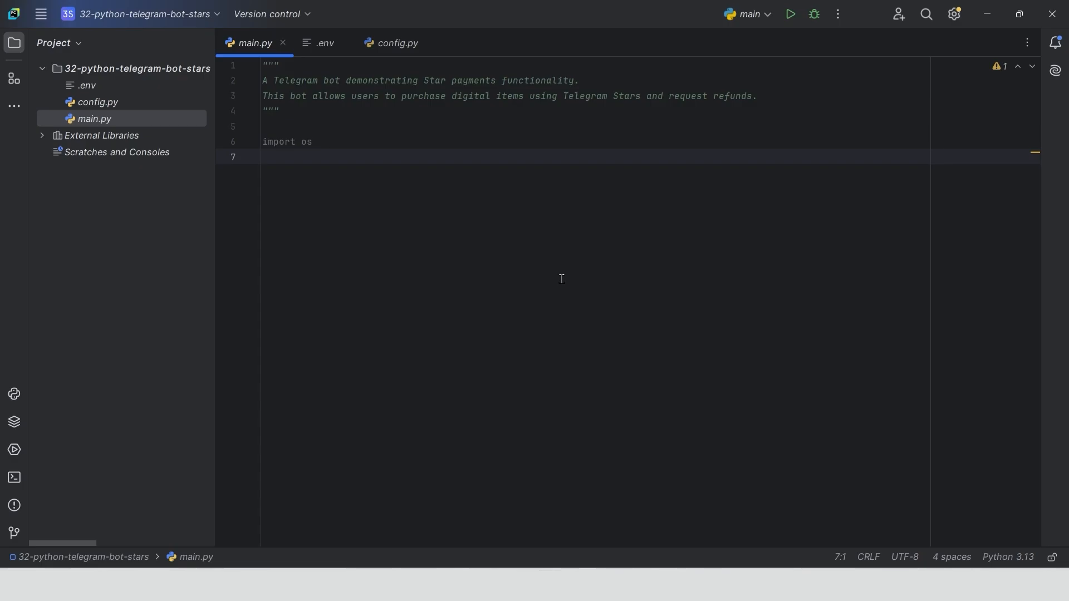
# Import logging, defaultdict, DefaultDict/Dict, load_dotenv, and telegram's Update, LabeledPrice and keyboard classes
pyautogui.write('import logging')
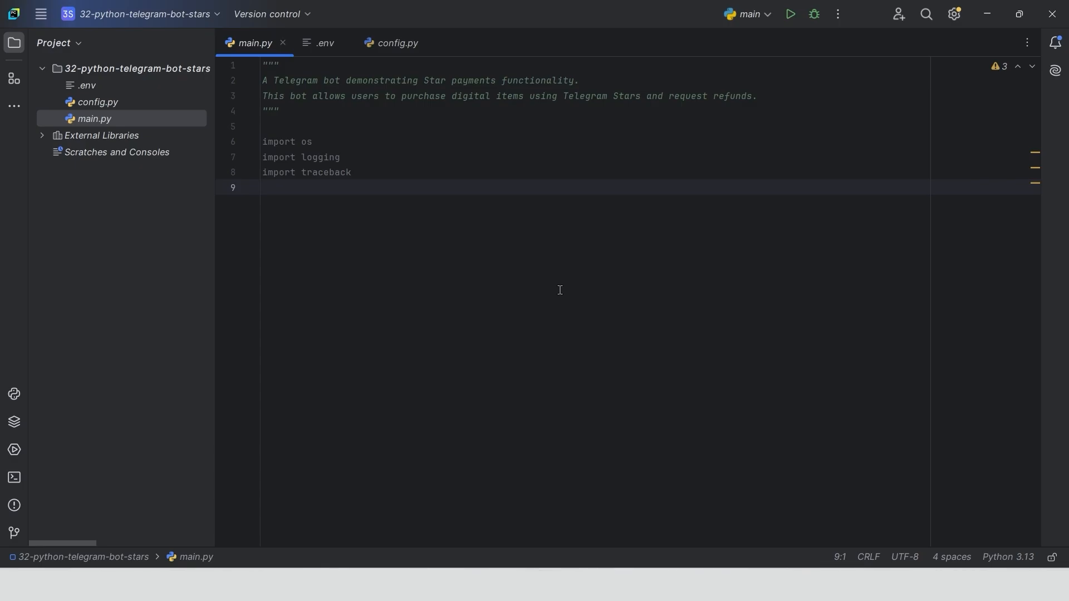
pyautogui.write('from collections import defaultdict')
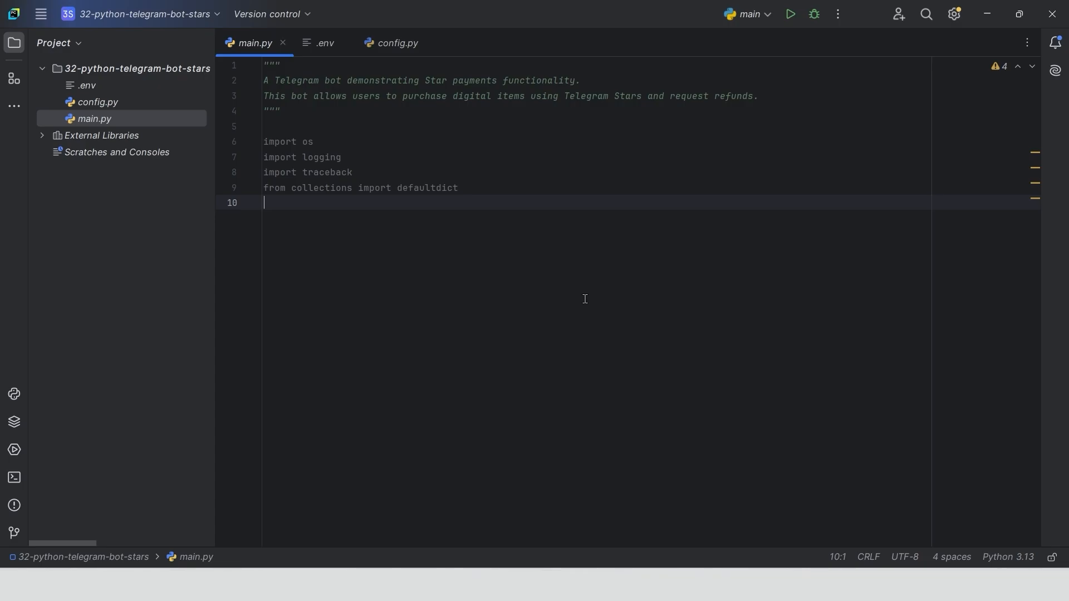
pyautogui.write('from typing import DefaultDict, Dict')
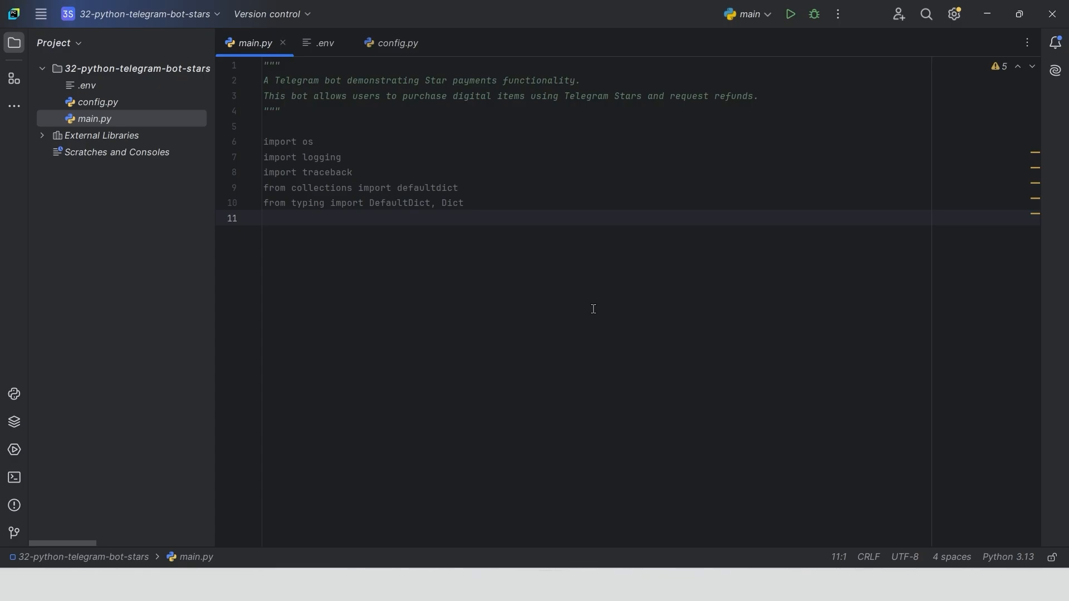
pyautogui.write('from dotenv import load_dotenv')
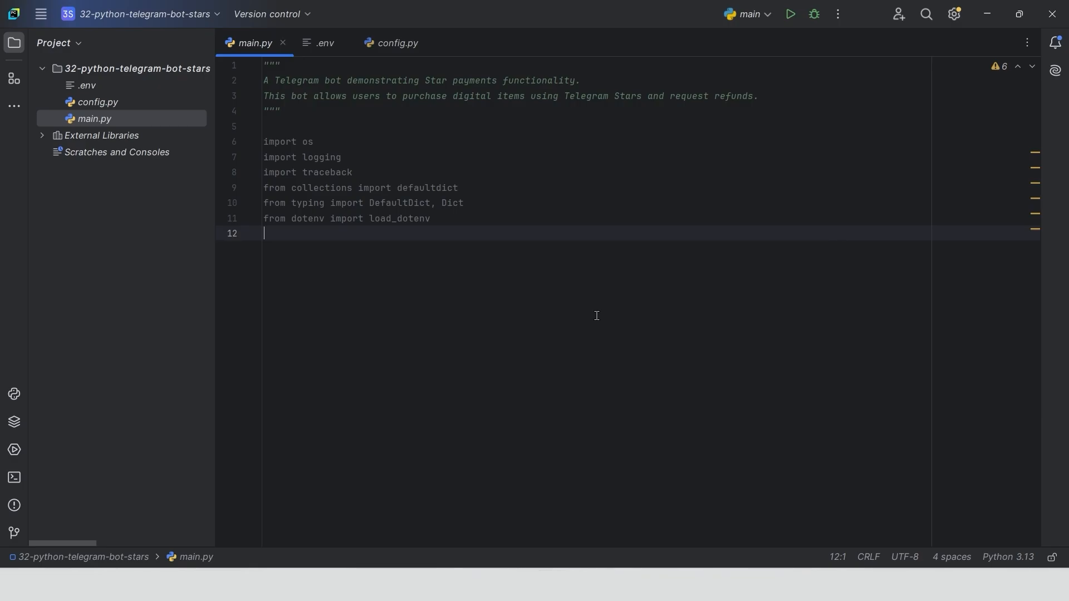
pyautogui.write('from telegram import Update, LabeledPrice, InlineKeyboardButton, InlineKeyboardMarkup, Message')
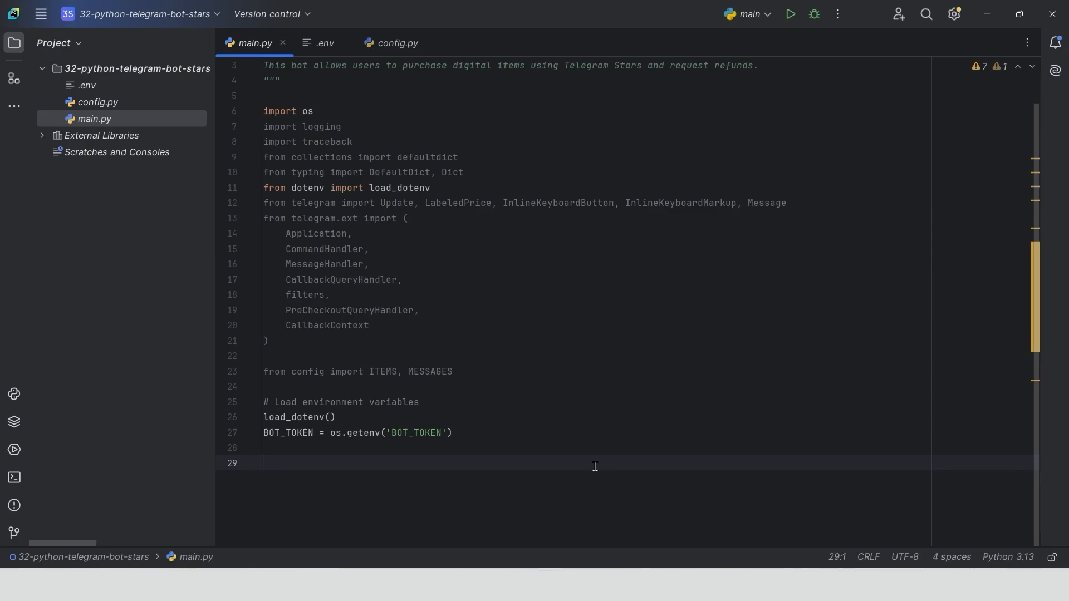
# Add a '# Setup logging' comment below BOT_TOKEN in main.py
pyautogui.write('# Setup logging')
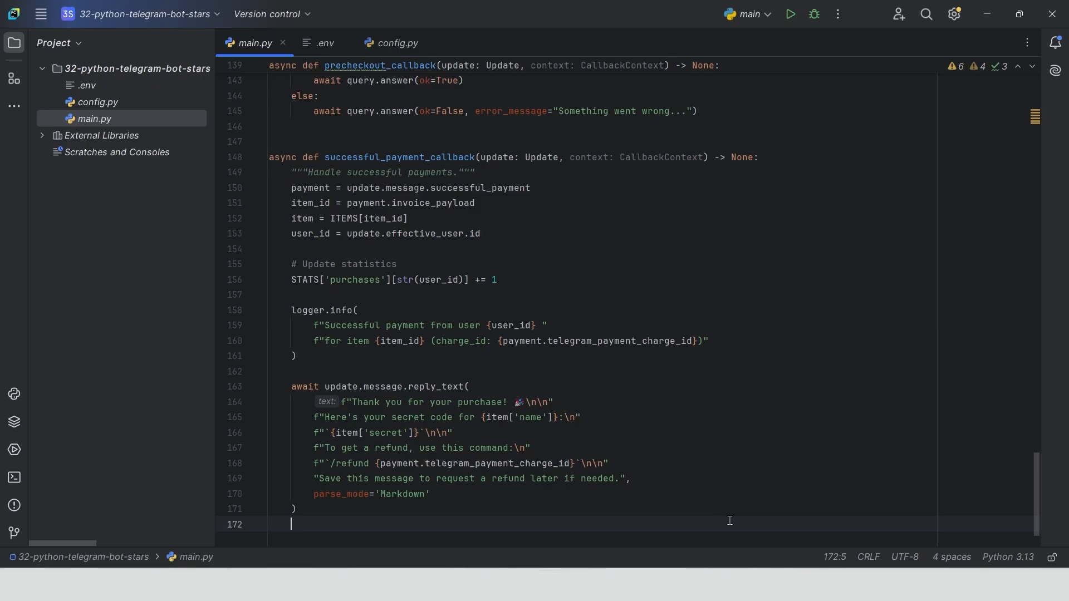
# Scroll down through successful_payment_callback in main.py
pyautogui.scroll(-3)
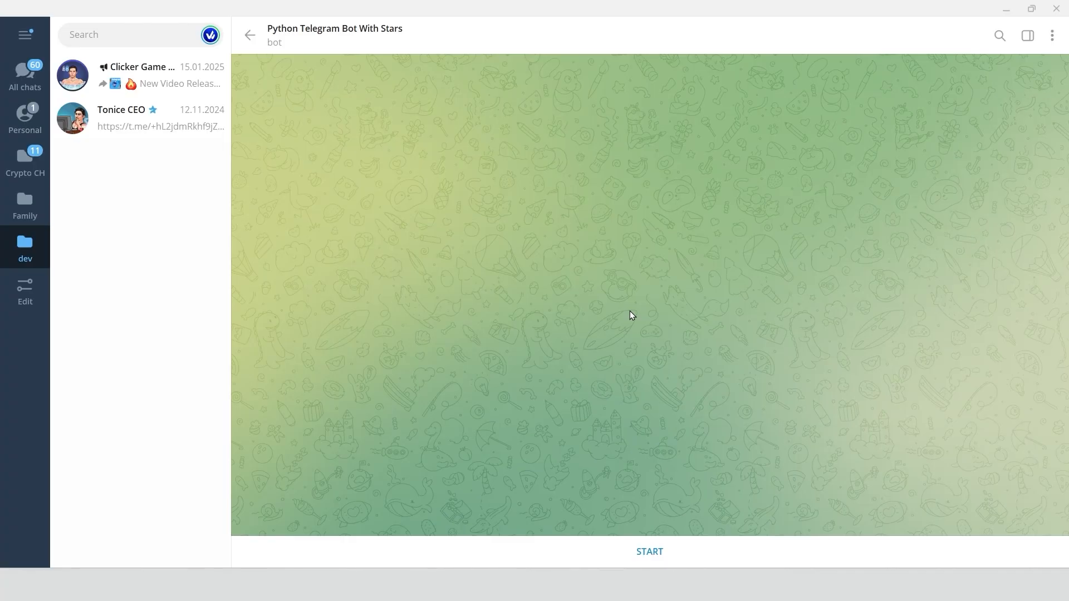
# Start the bot, send /help, and pay 1 Star for Ice Cream
pyautogui.click(649, 551)
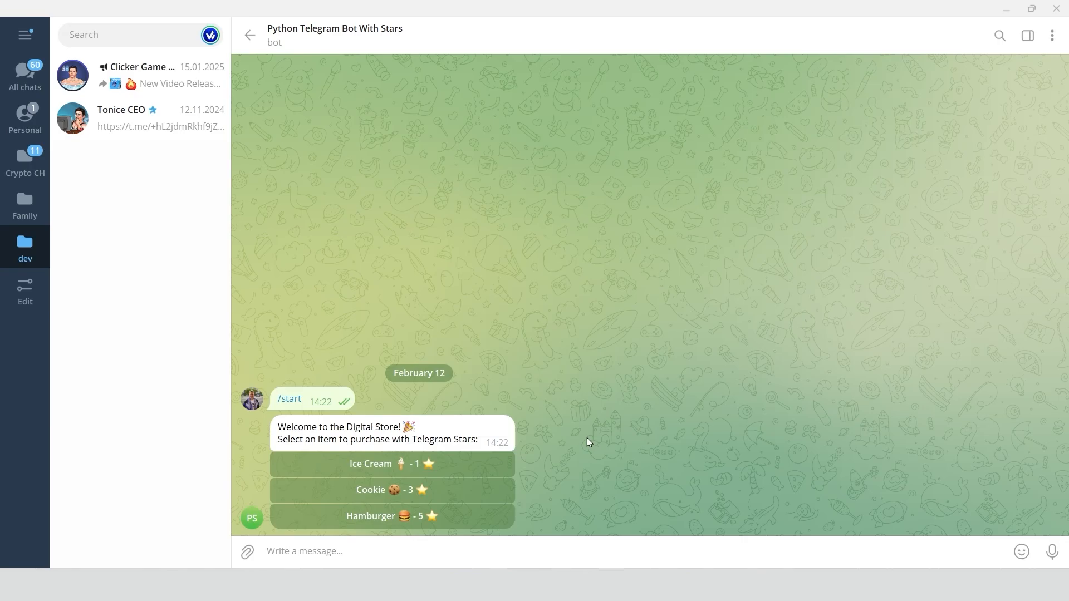
pyautogui.moveTo(605, 484)
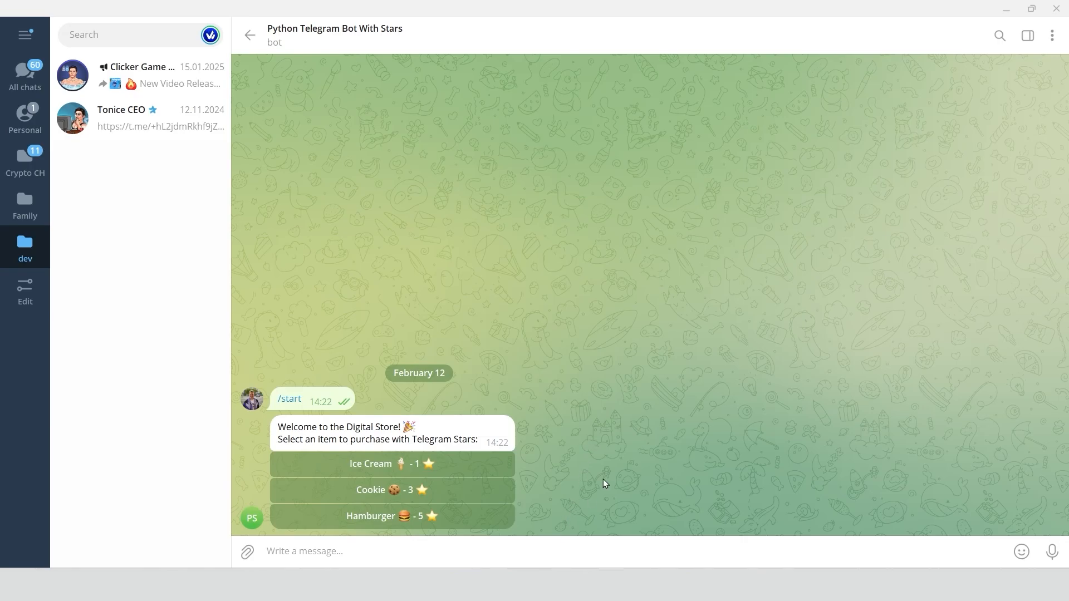
pyautogui.write('/help')
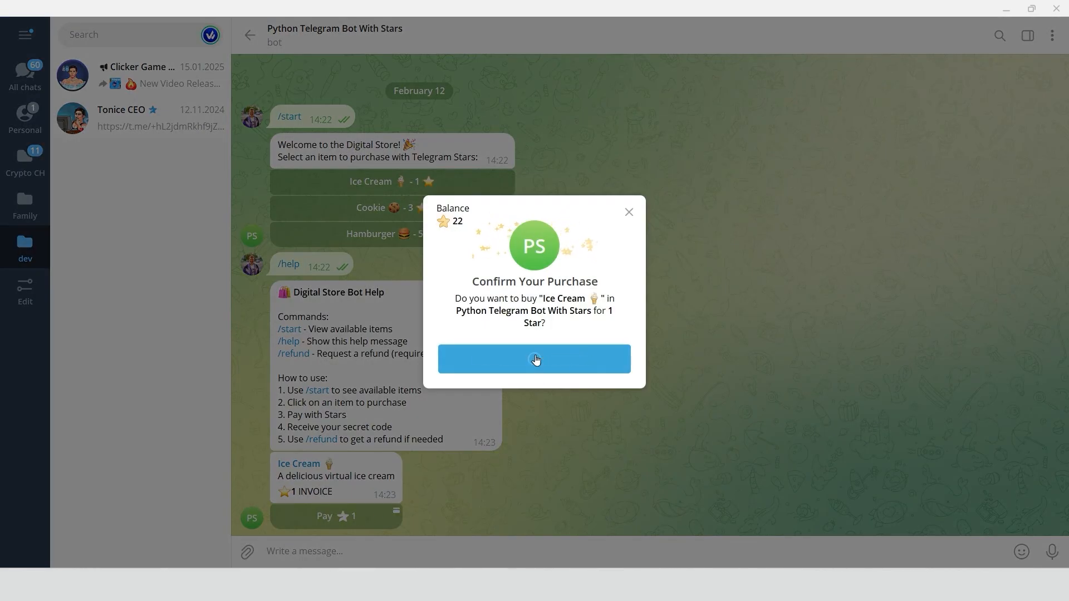
pyautogui.click(535, 359)
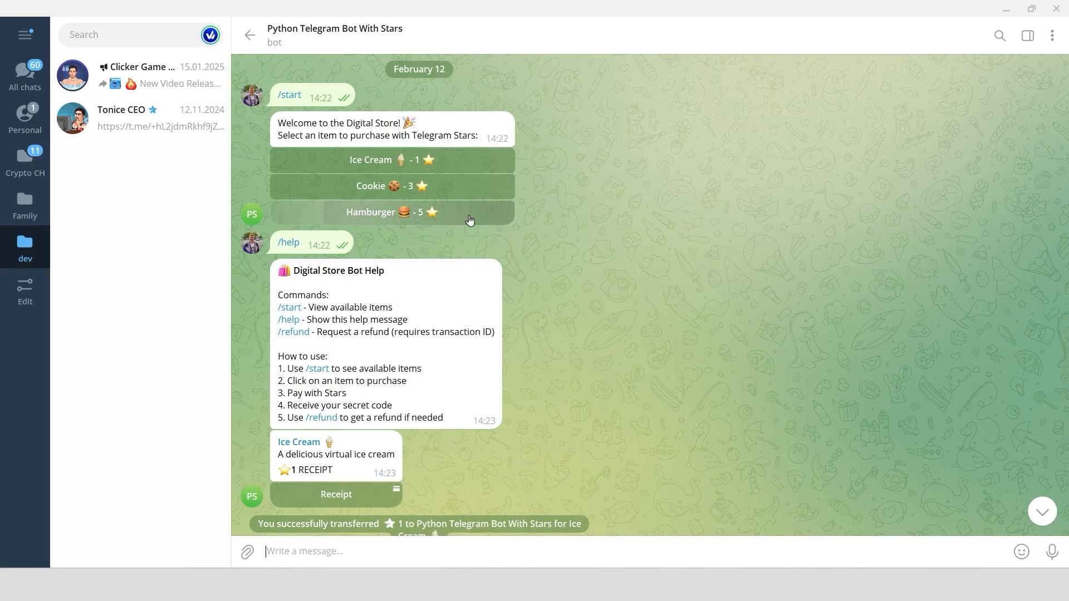
# Refund the Cookie, buy and refund the 5-Star Hamburger, then trigger Charge_already_refunded
pyautogui.click(331, 516)
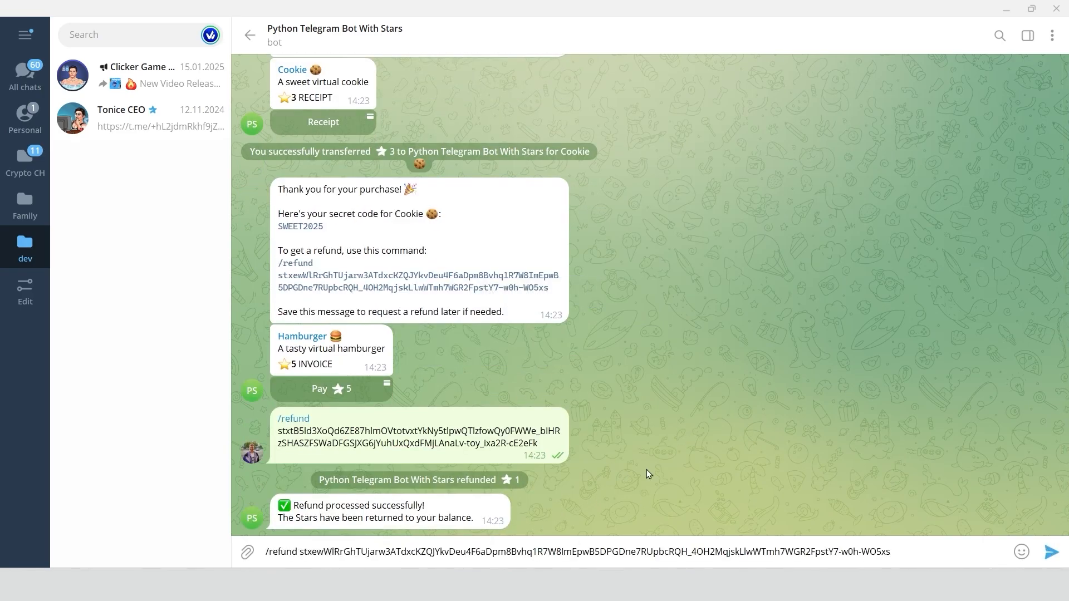
pyautogui.click(1051, 552)
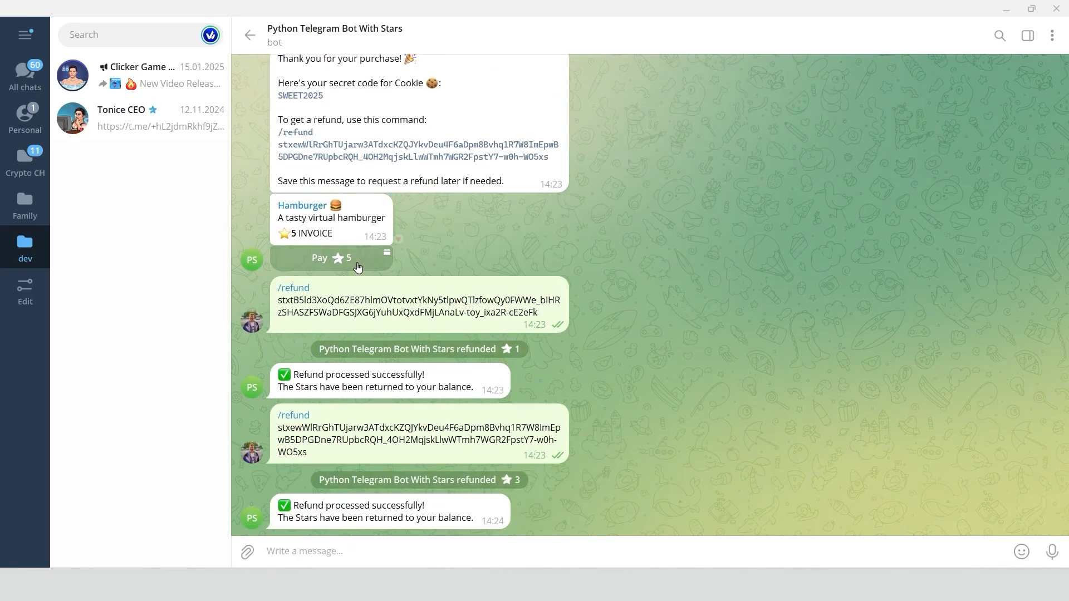
pyautogui.click(331, 257)
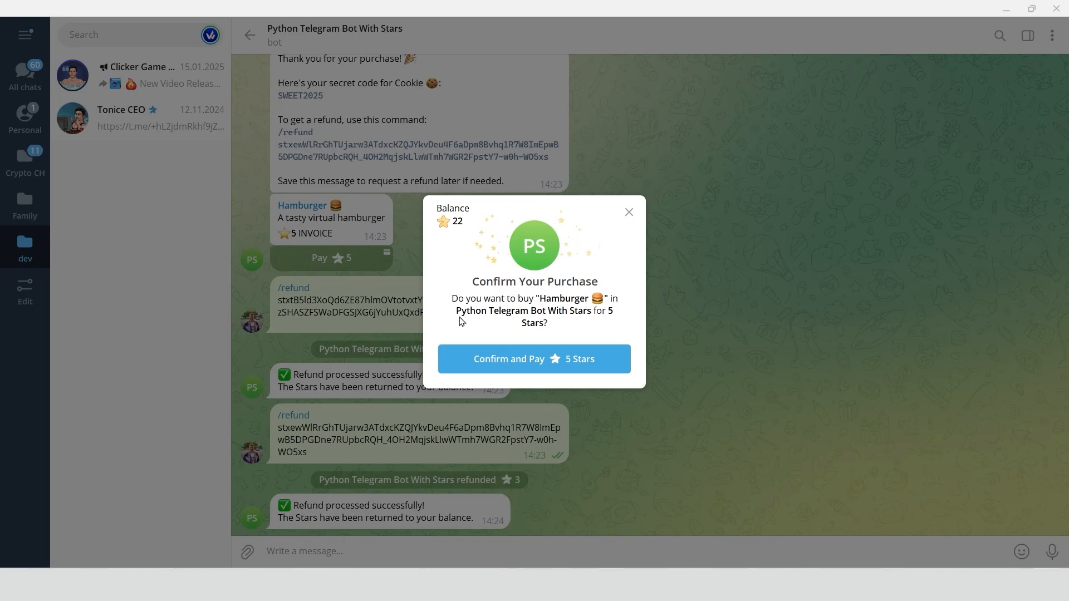
pyautogui.click(534, 359)
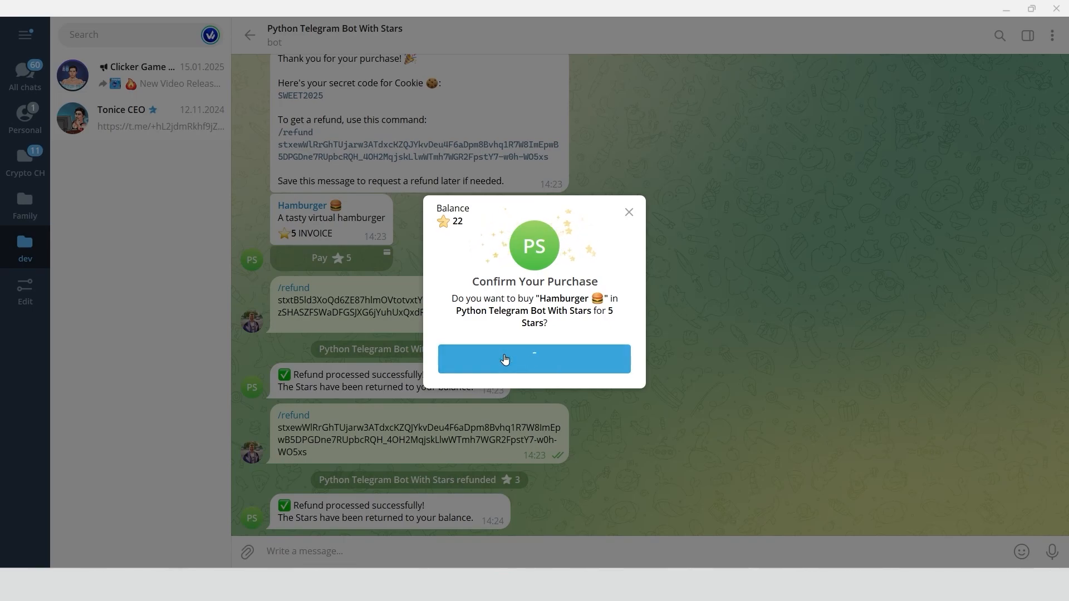
pyautogui.click(534, 359)
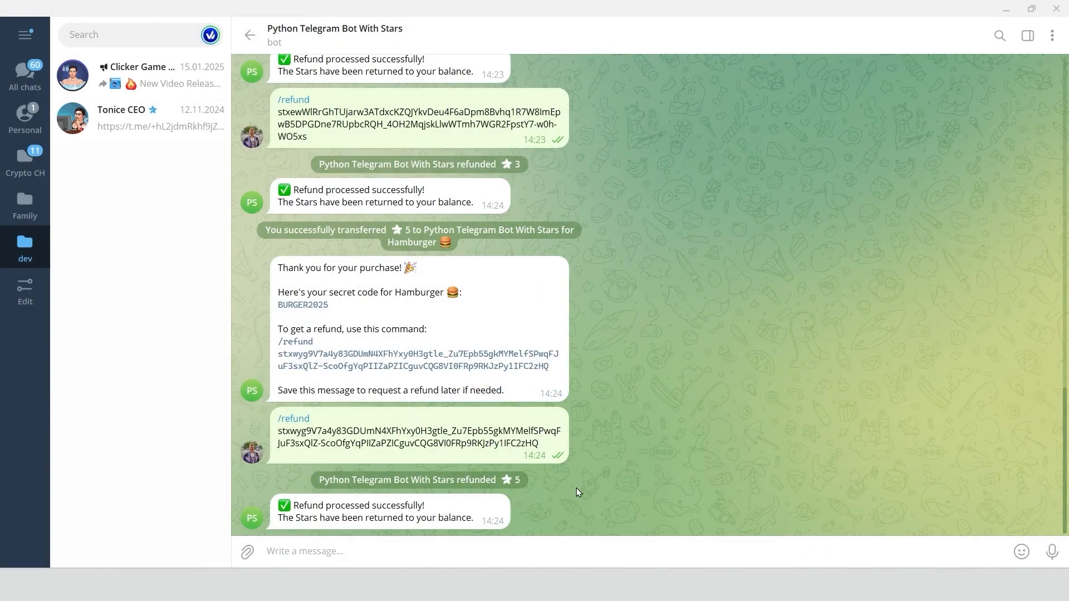
pyautogui.moveTo(600, 498)
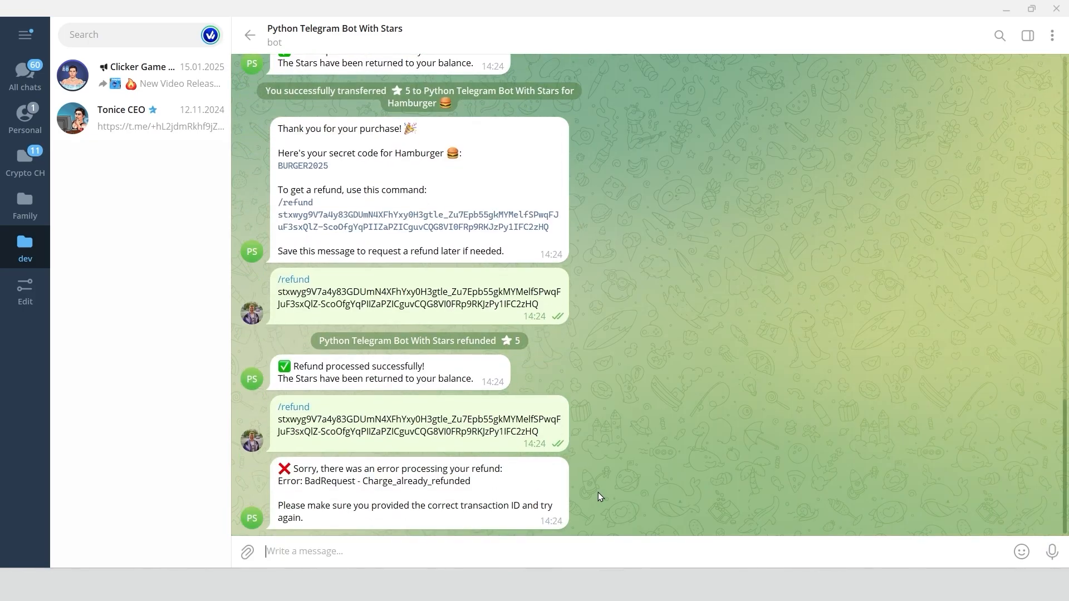
pyautogui.moveTo(364, 481)
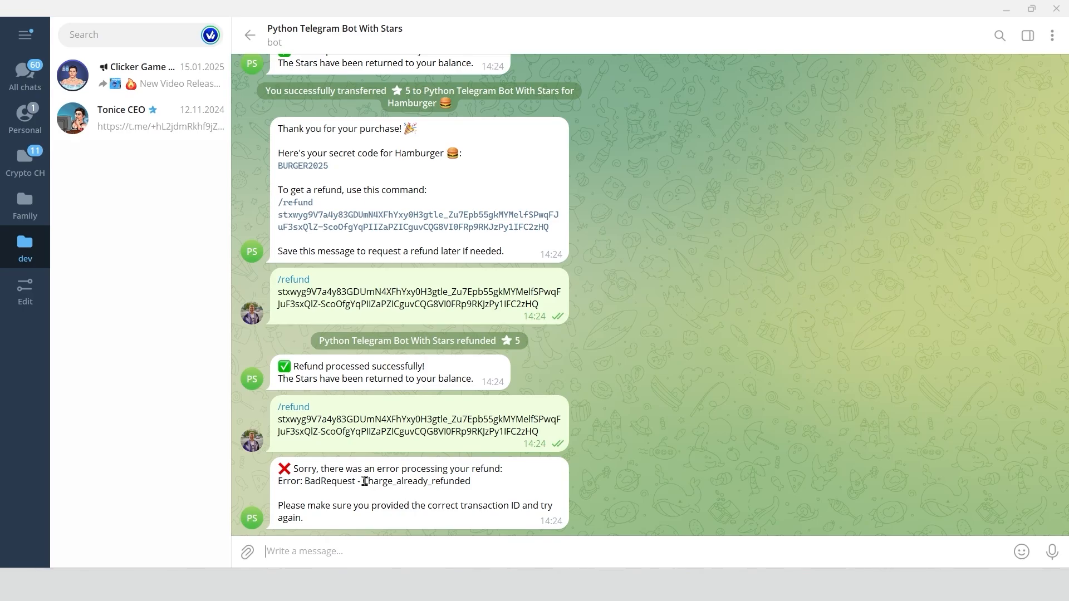
pyautogui.doubleClick(416, 481)
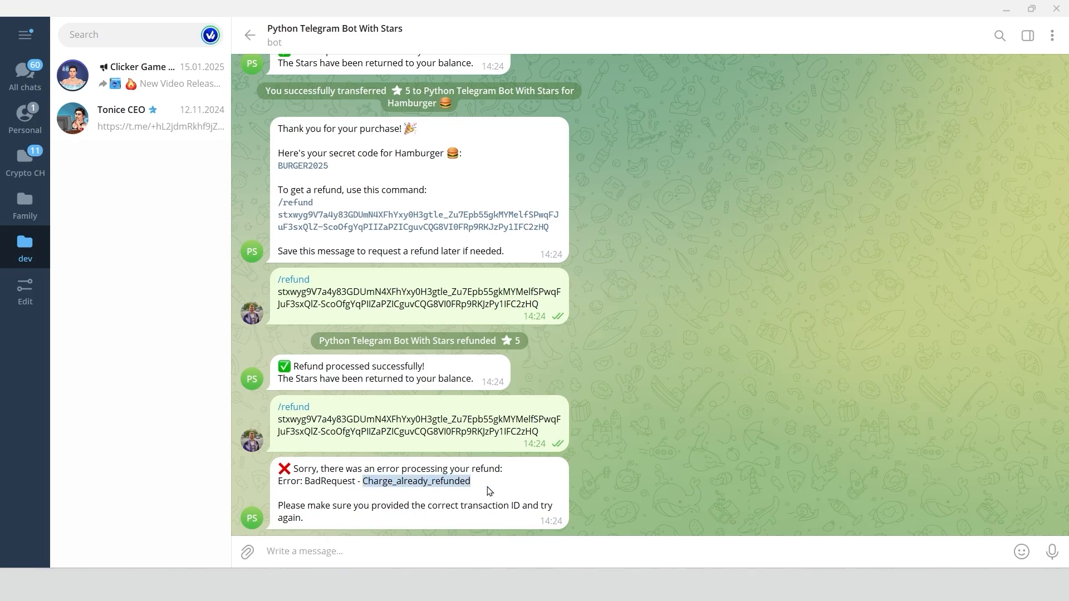